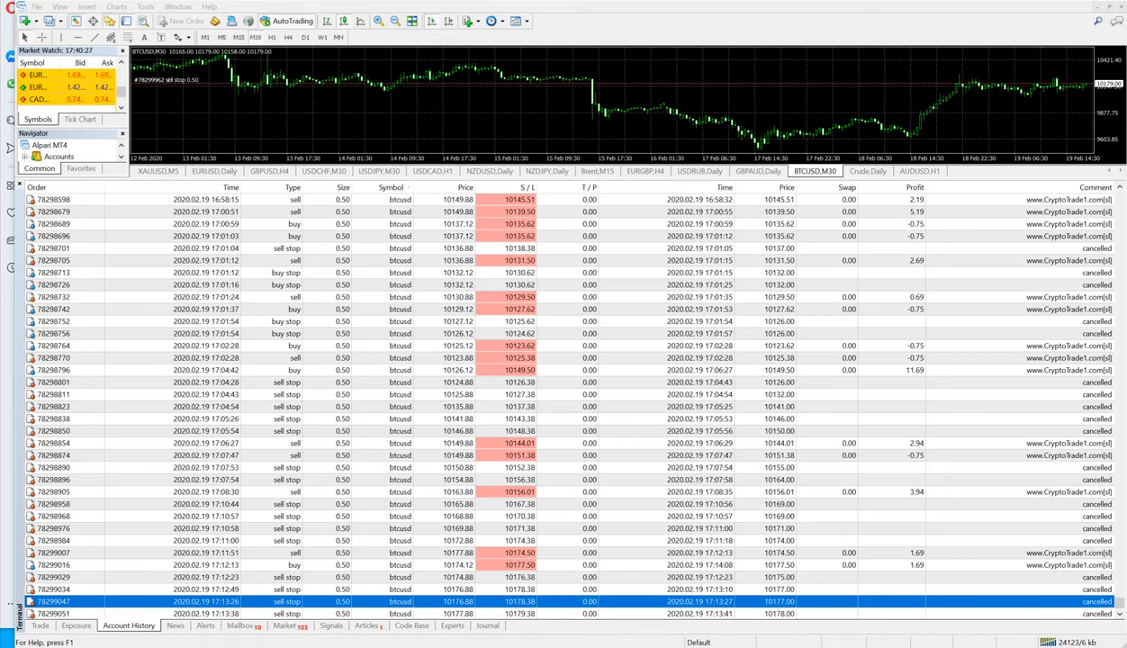
Switch from Account History to the Trade list showing no positions and 28,394.90 USD balance.
scroll("down", 3)
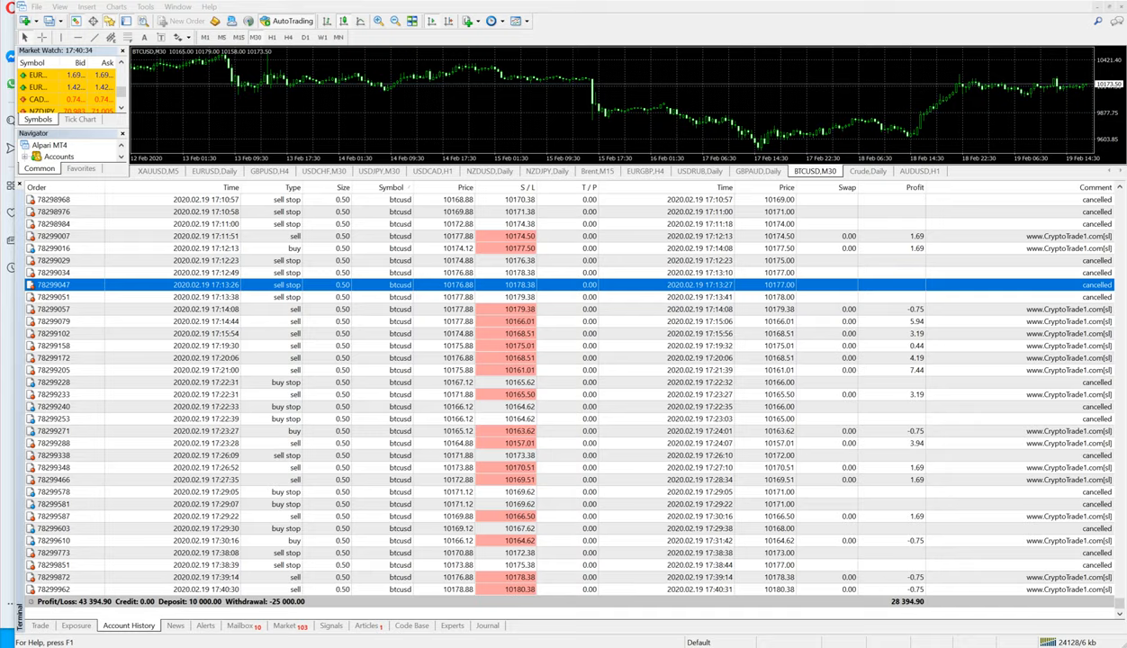
left_click(40, 627)
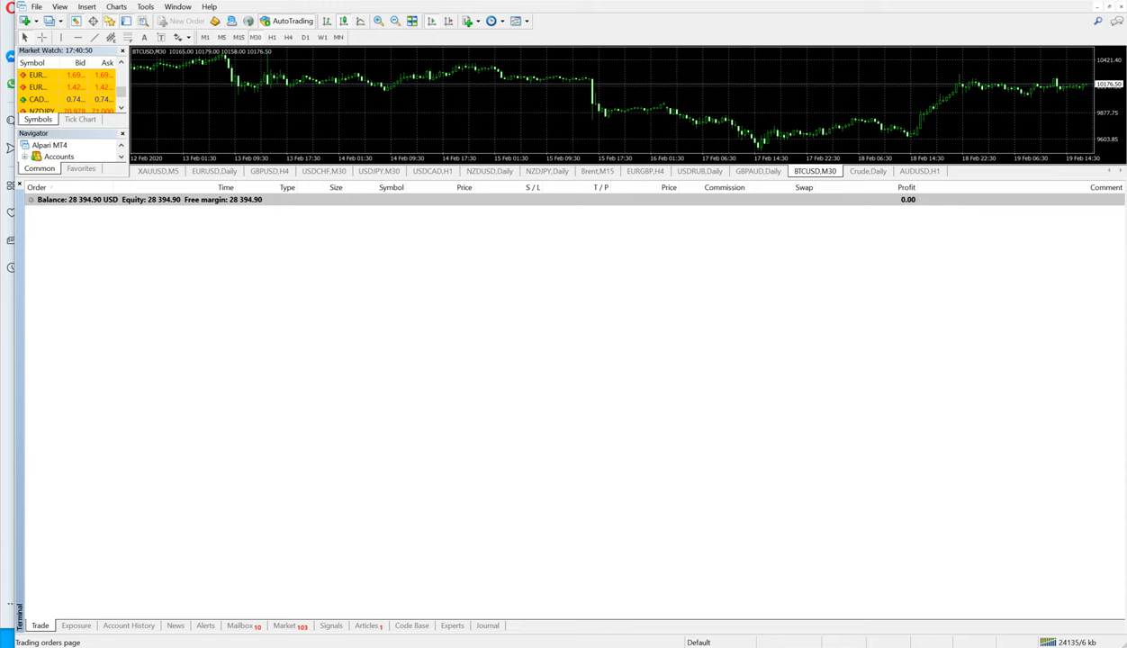
Show the Account History and scroll through the closed BTCUSD orders and 28,394.90 summary.
left_click(127, 626)
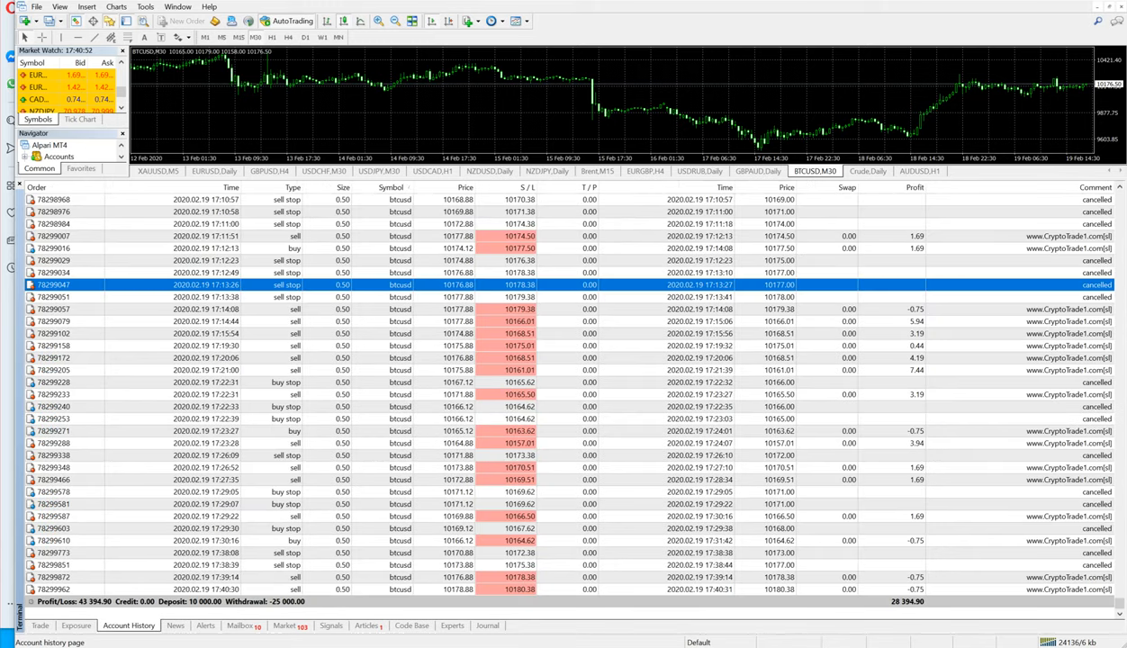
scroll("up", 3)
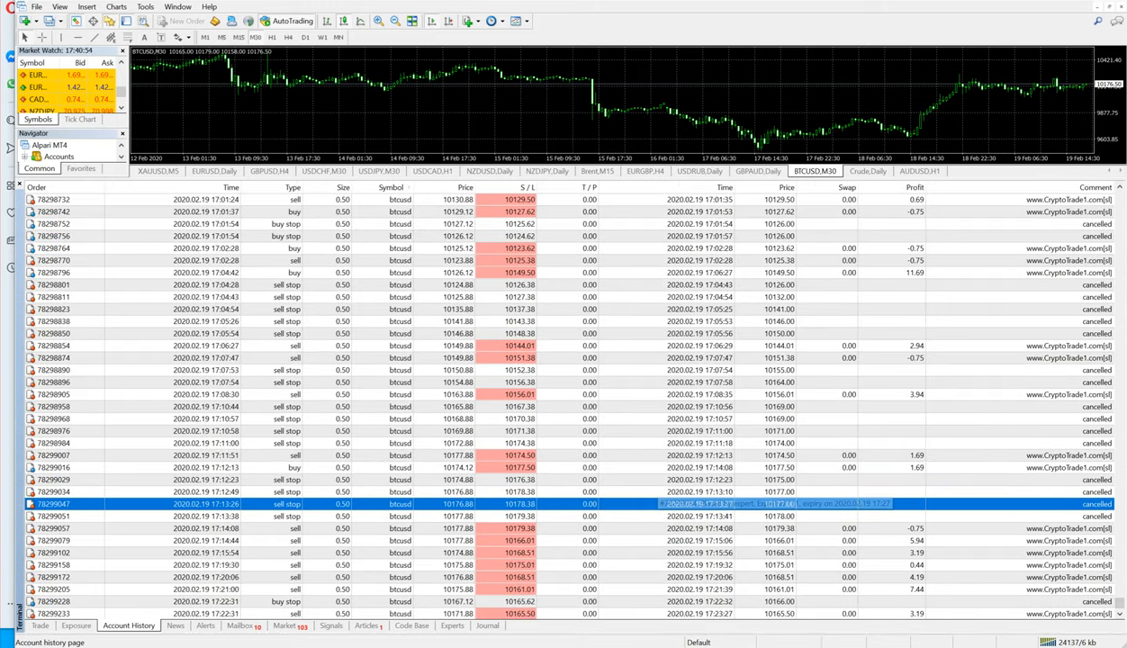
scroll("down", 3)
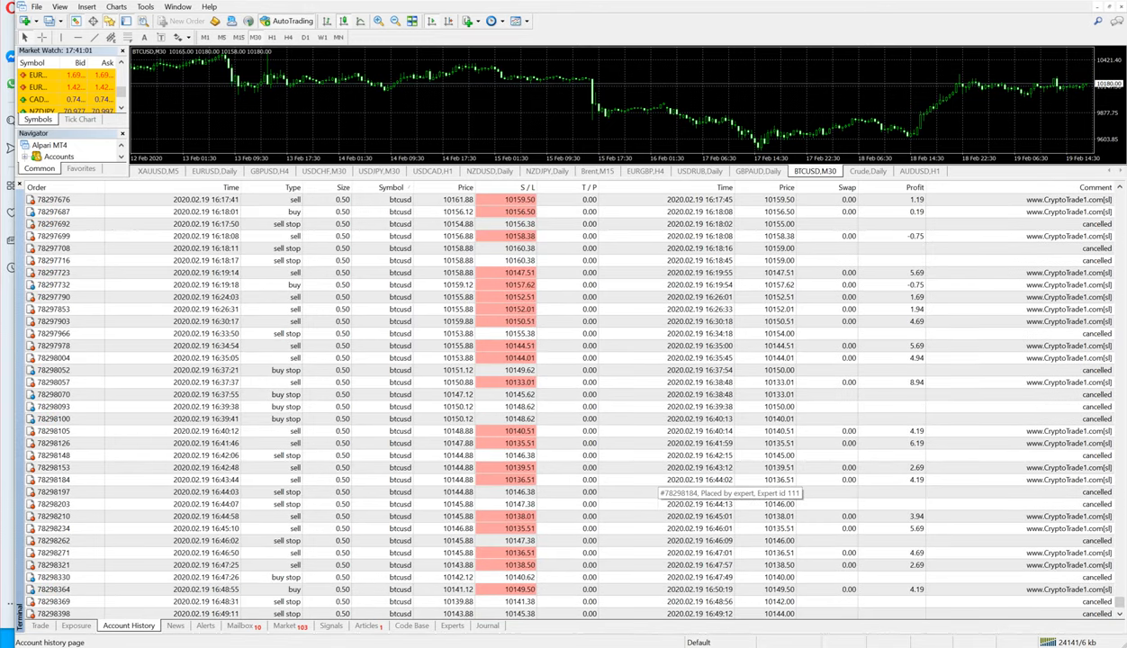
scroll("up", 3)
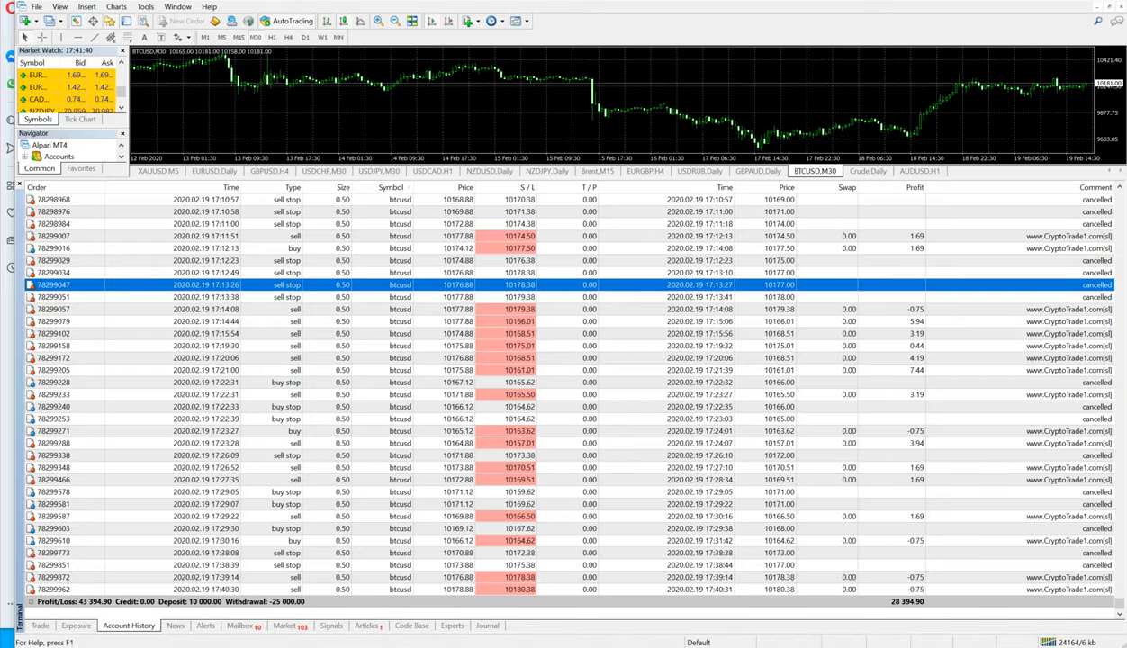
Return to Account History and export it as a detailed statement report opened in the browser.
left_click(39, 625)
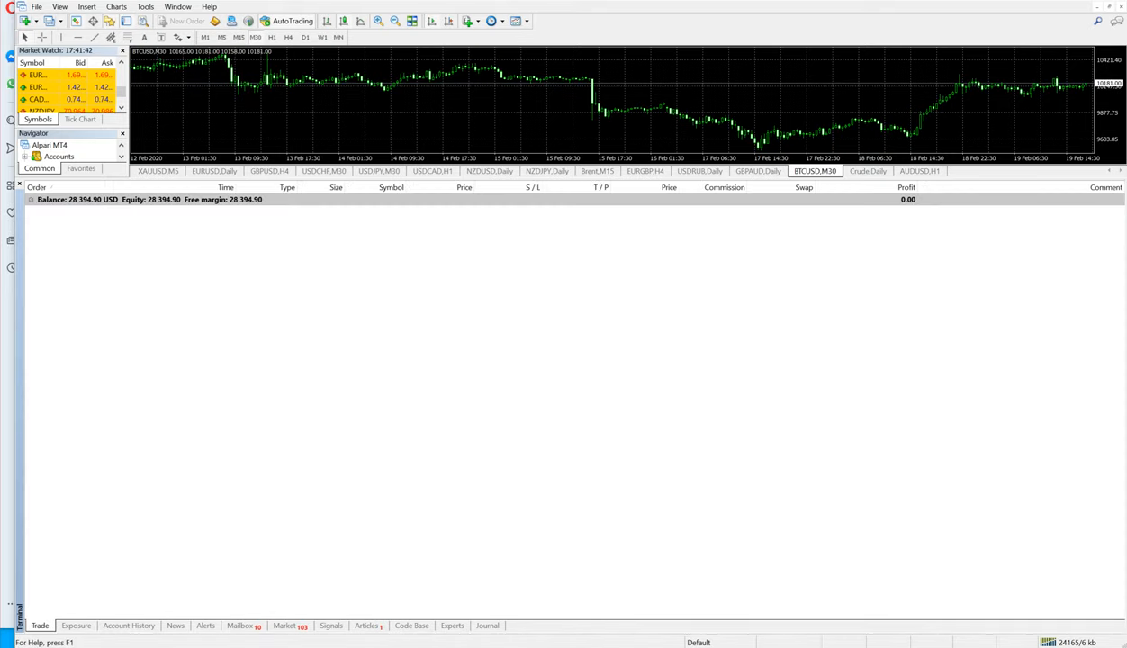
left_click(128, 626)
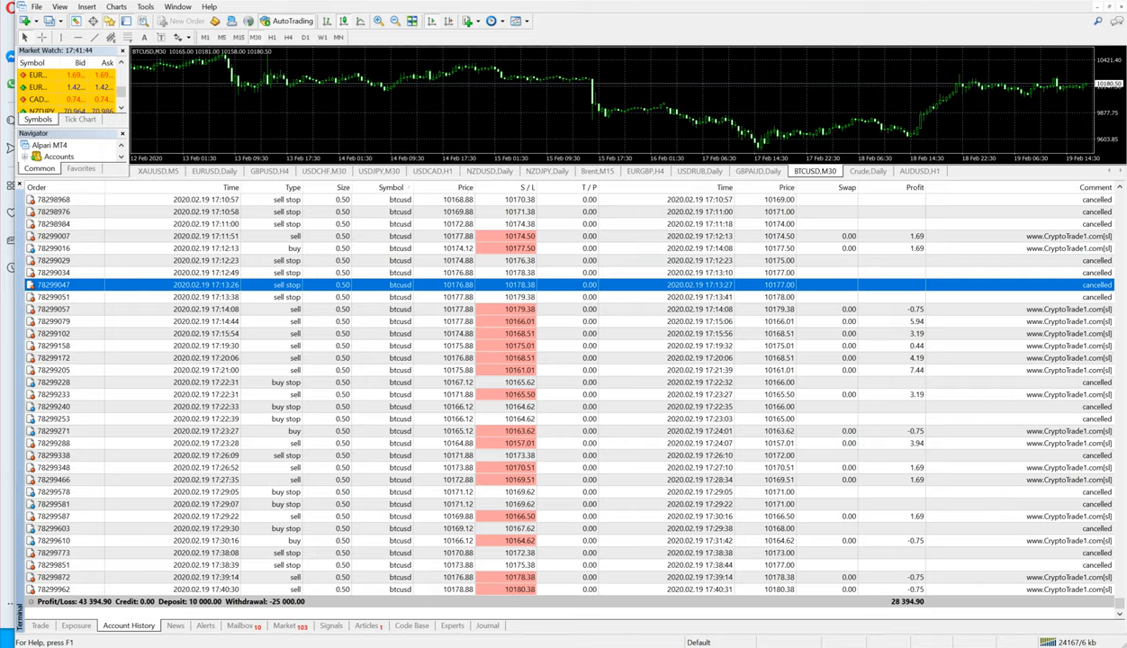
left_click(40, 625)
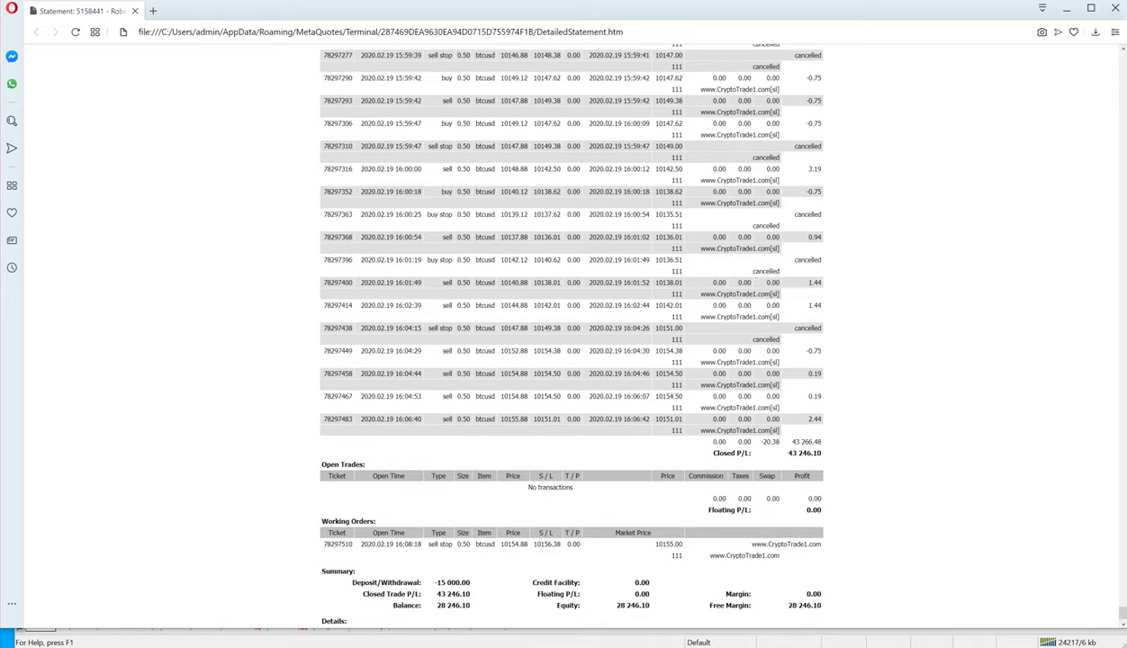
Scroll through DetailedStatement.htm in Opera reviewing the cancelled and closed BTCUSD order rows.
scroll("up", 3)
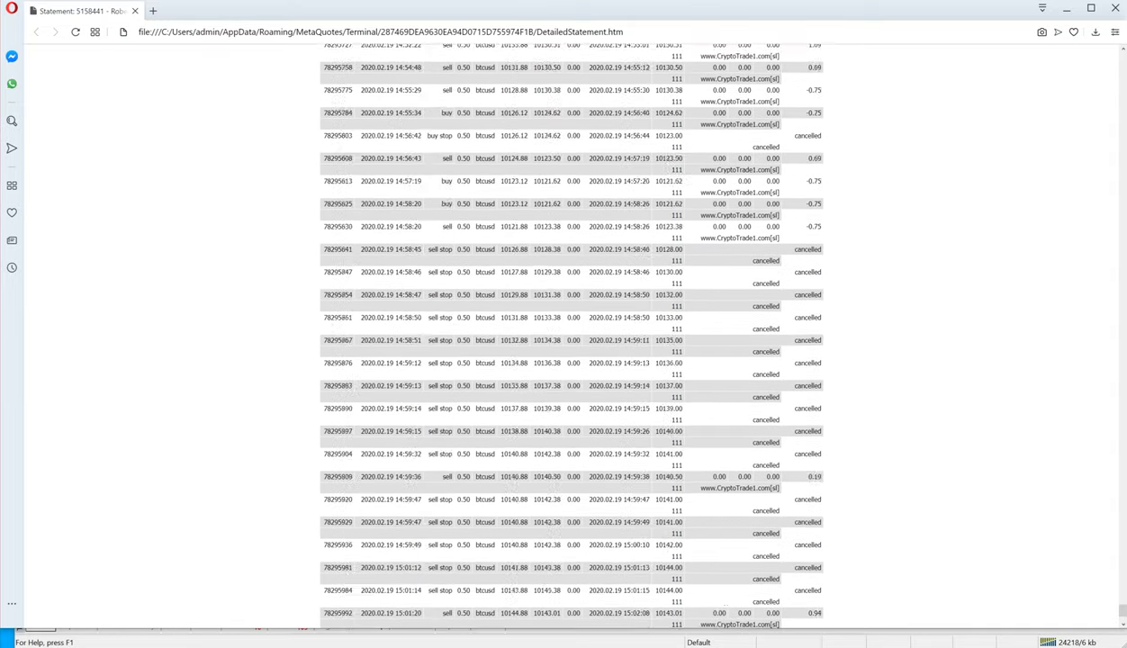
scroll("up", 3)
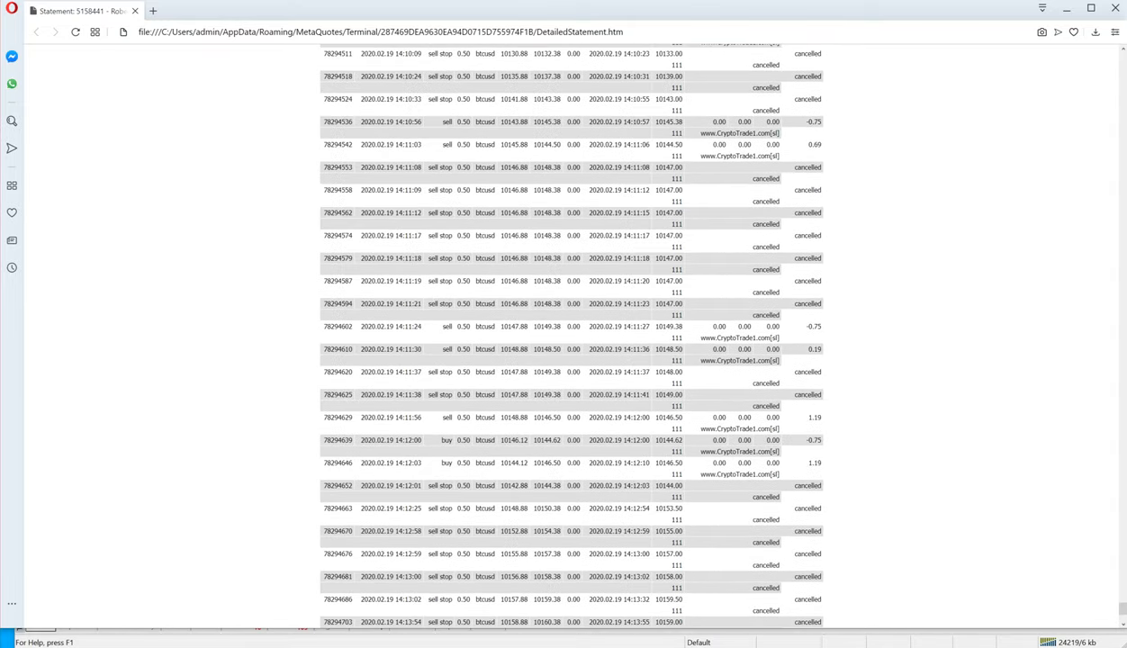
scroll("up", 3)
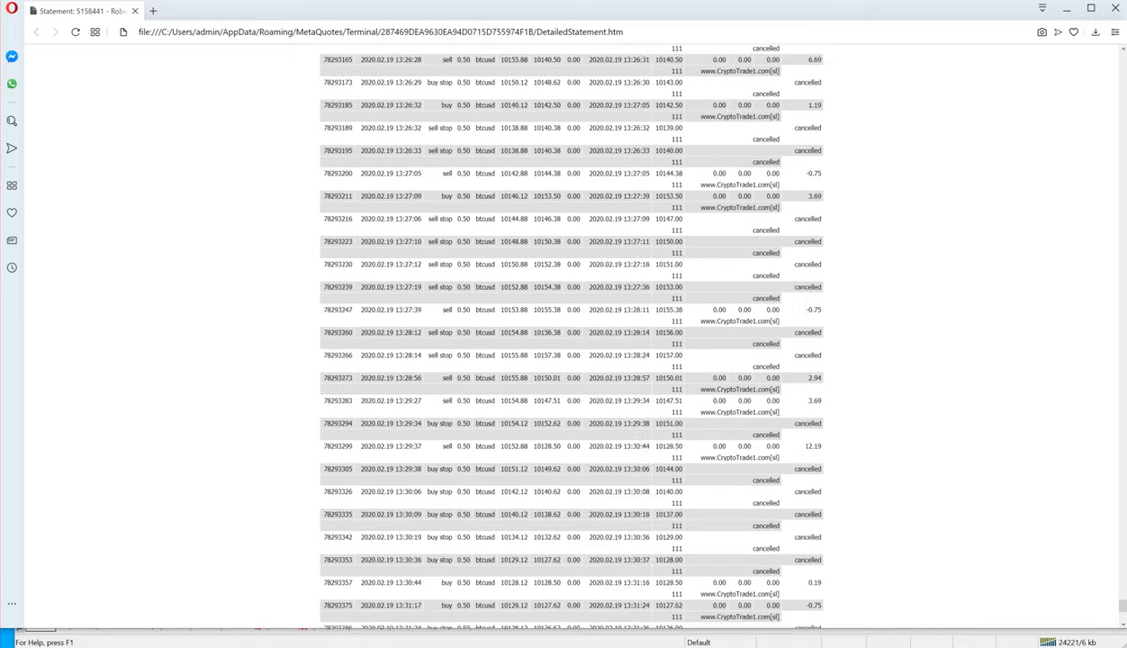
scroll("down", 3)
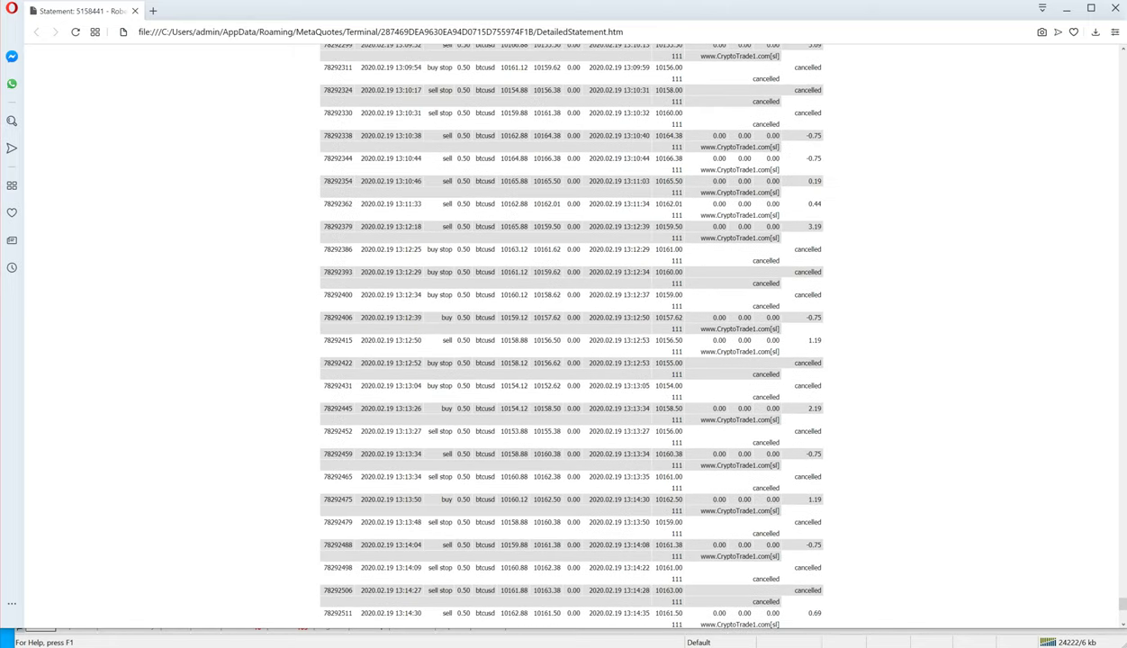
scroll("up", 3)
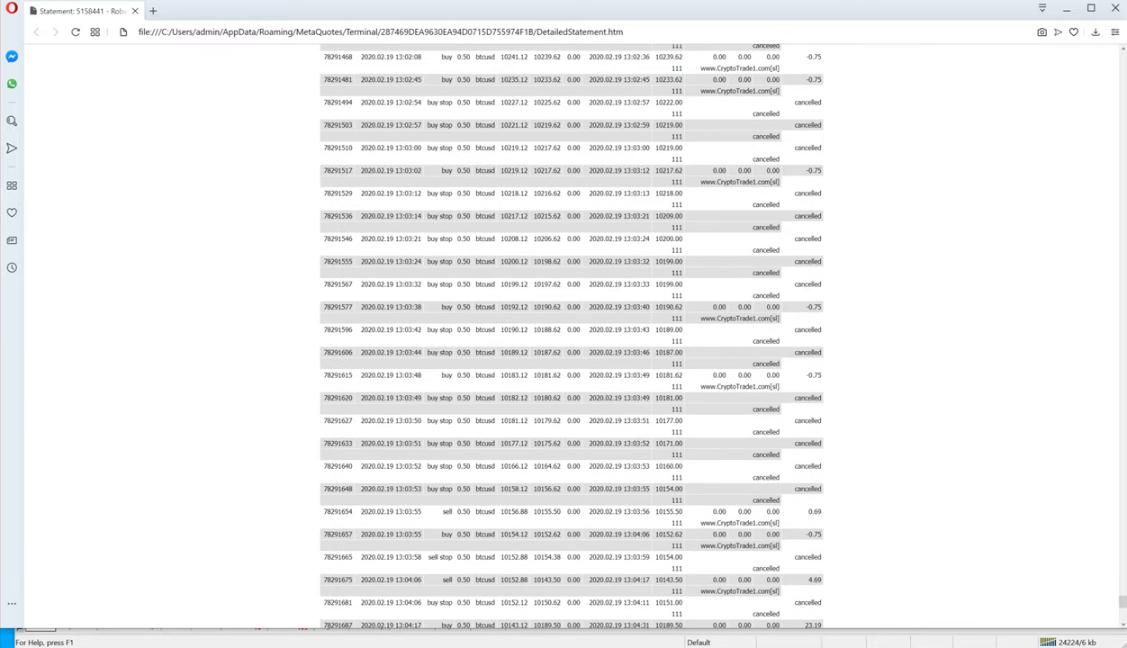
scroll("up", 3)
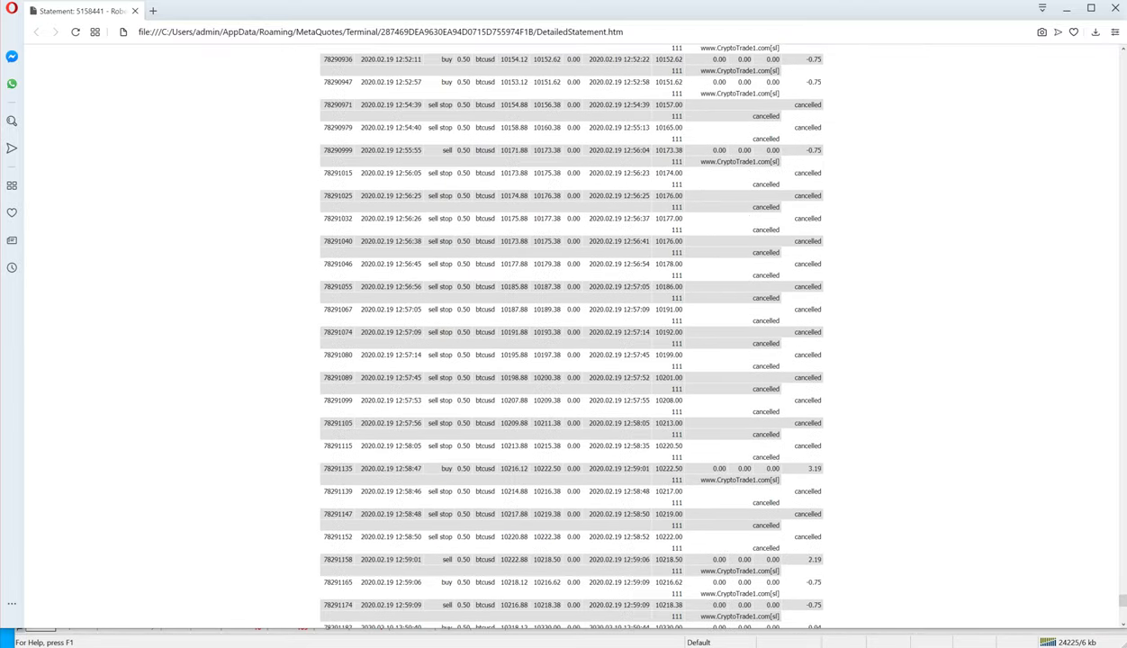
scroll("up", 3)
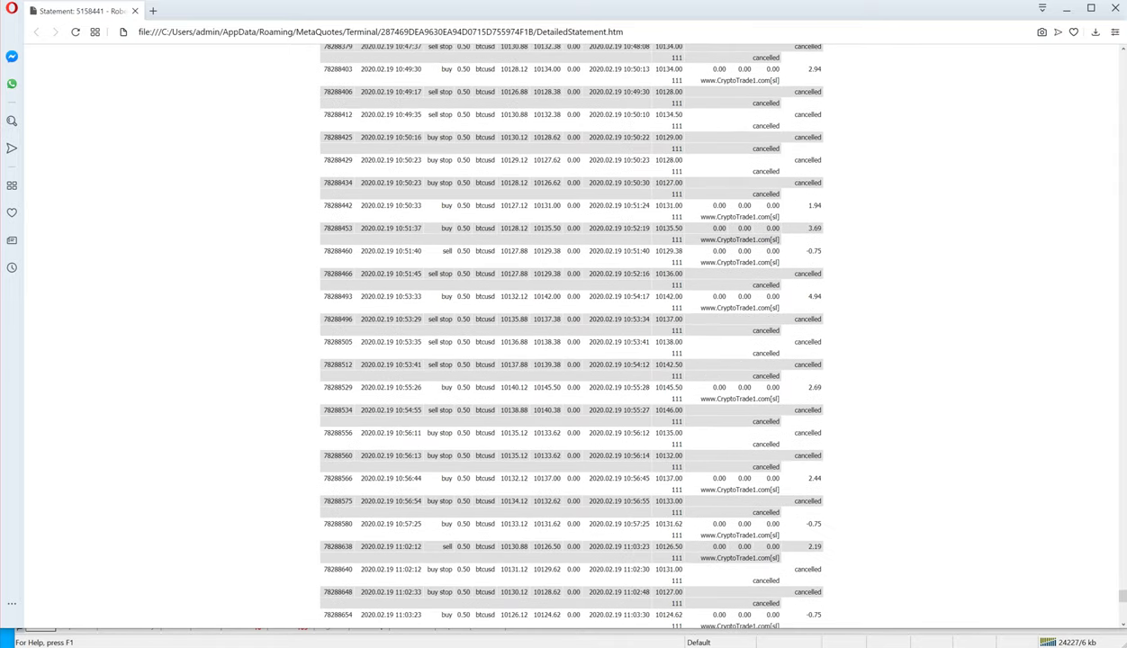
scroll("up", 3)
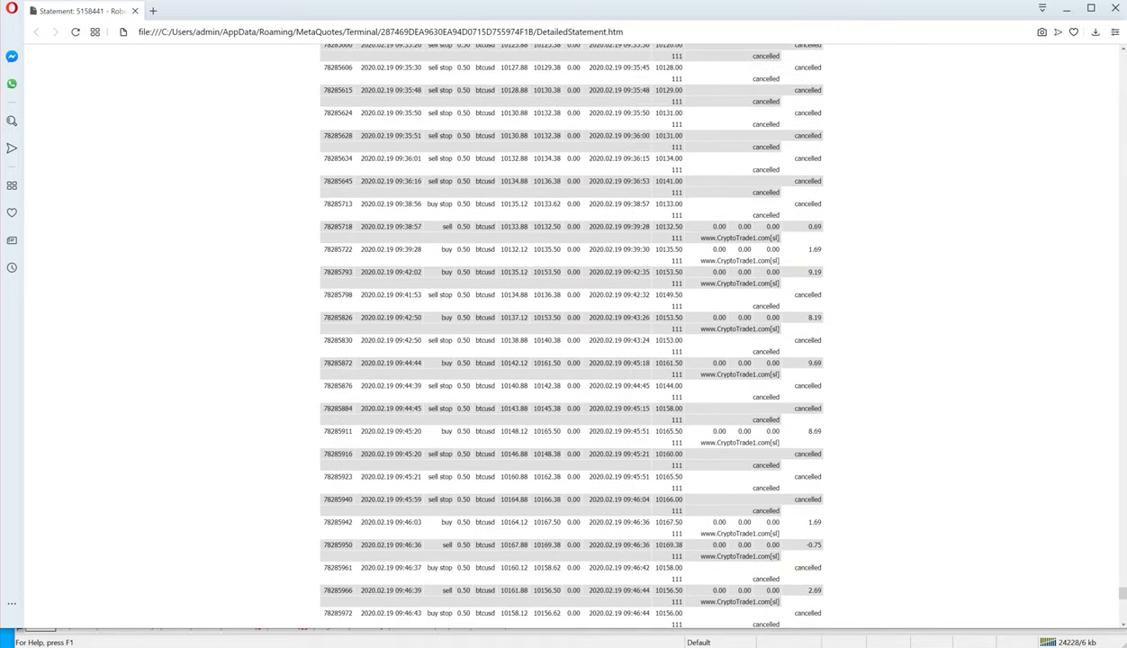
scroll("up", 3)
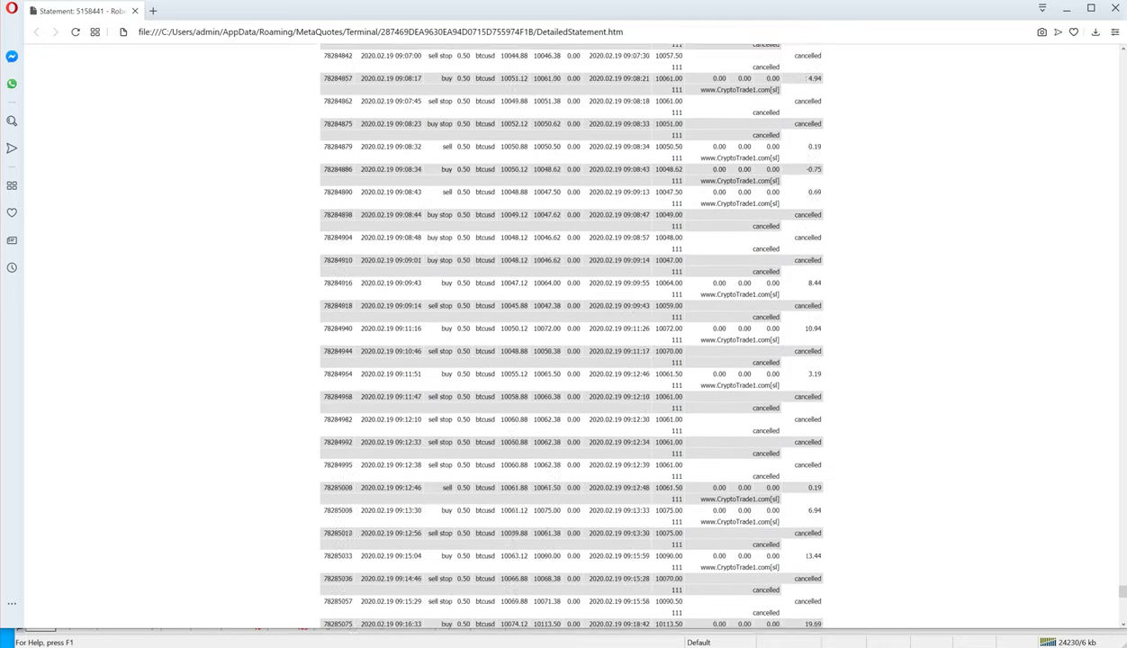
scroll("up", 3)
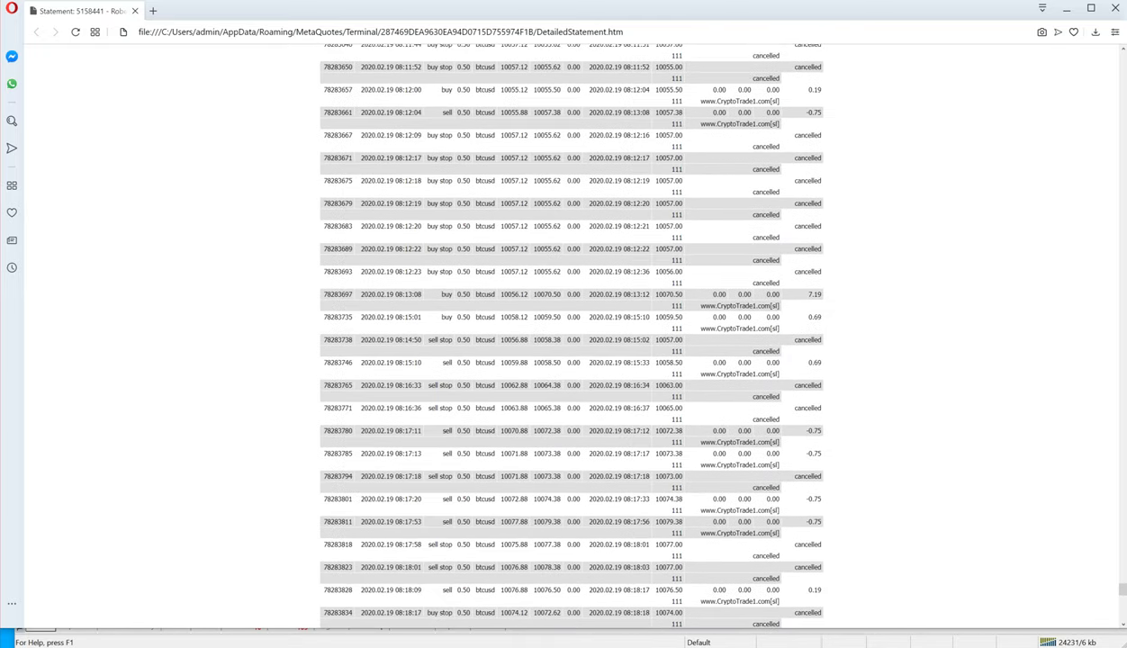
scroll("down", 3)
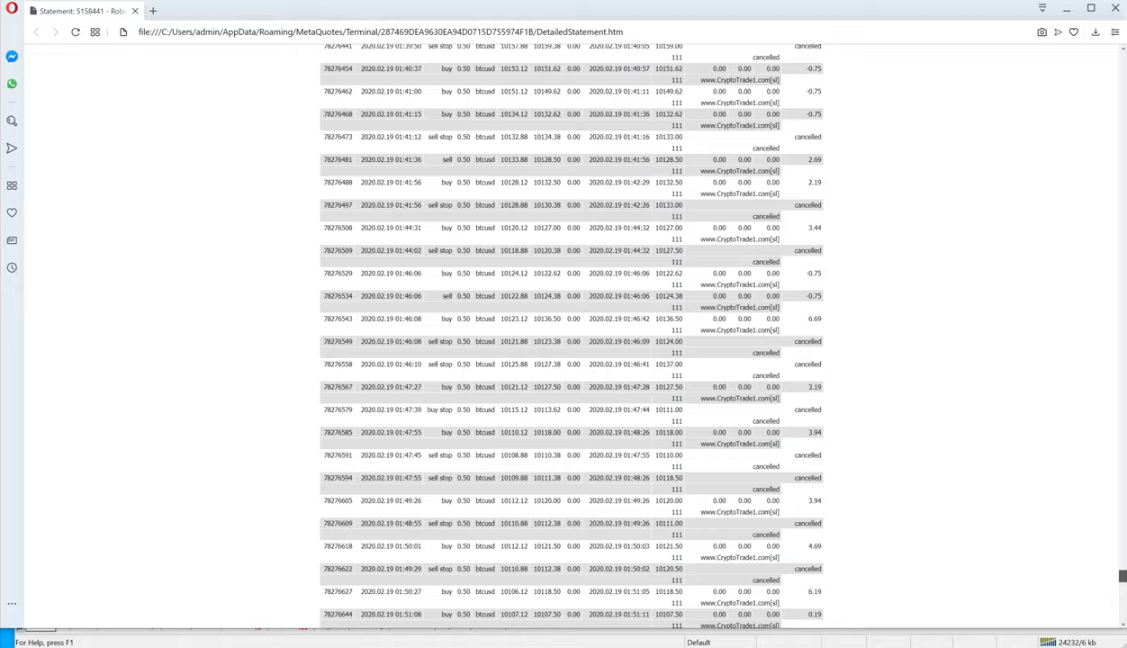
scroll("up", 3)
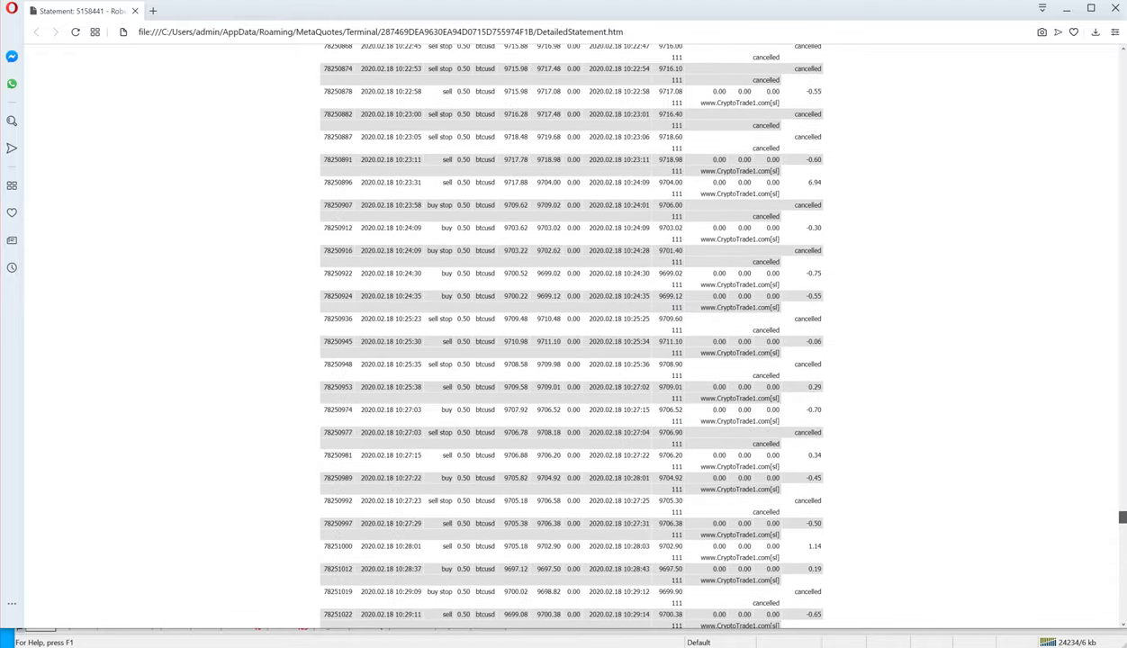
scroll("up", 3)
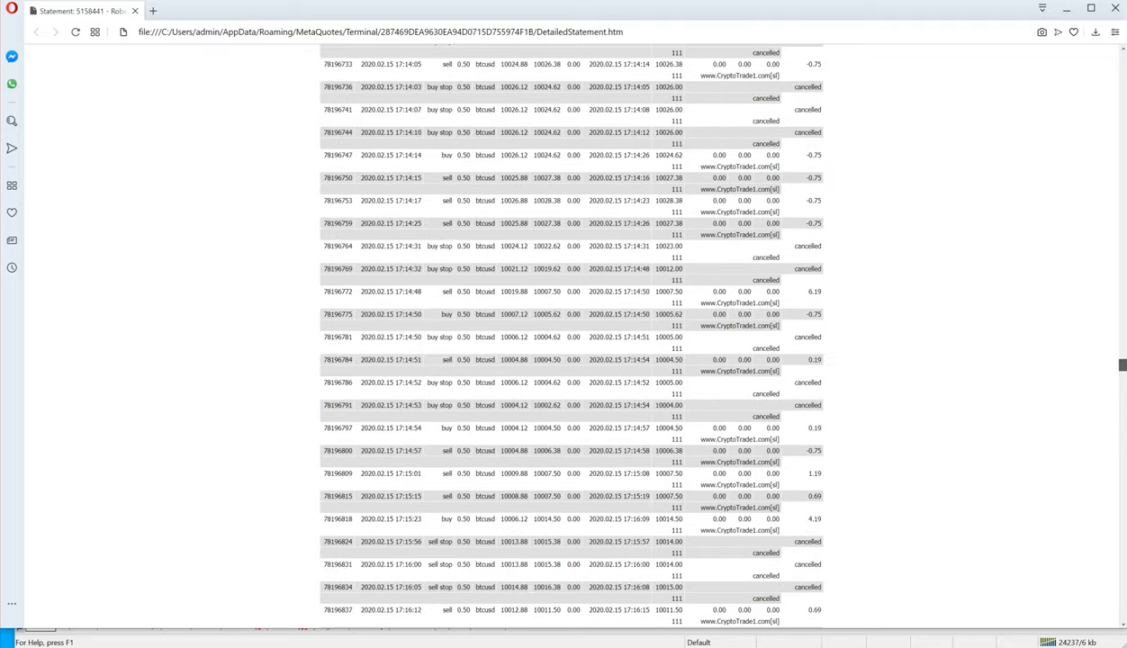
scroll("up", 3)
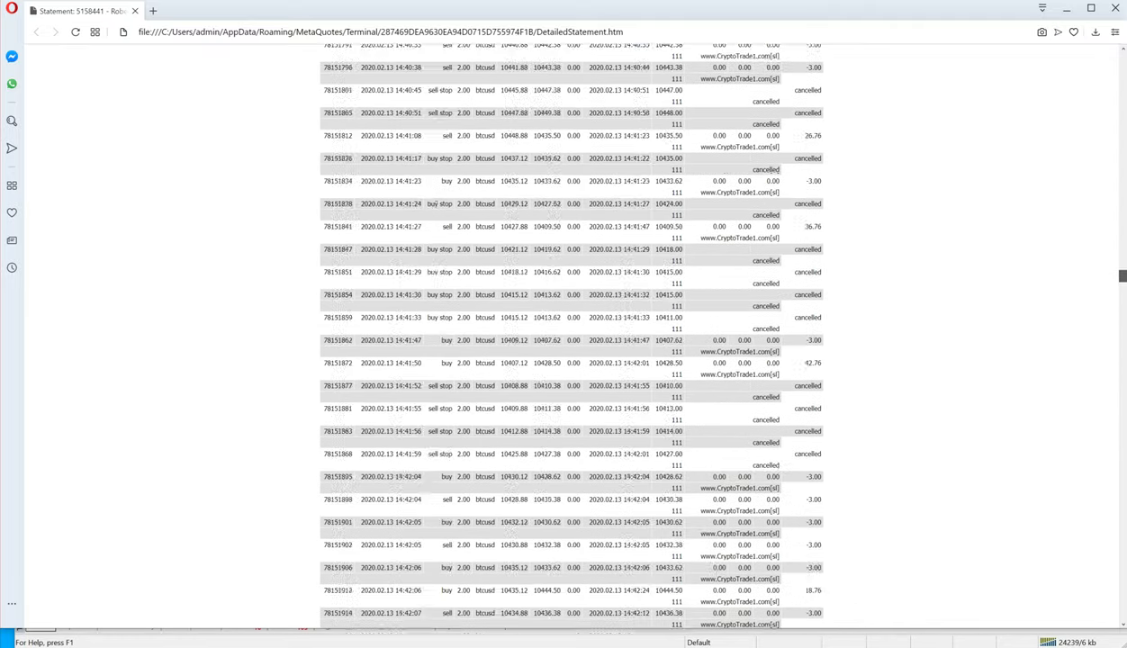
scroll("up", 3)
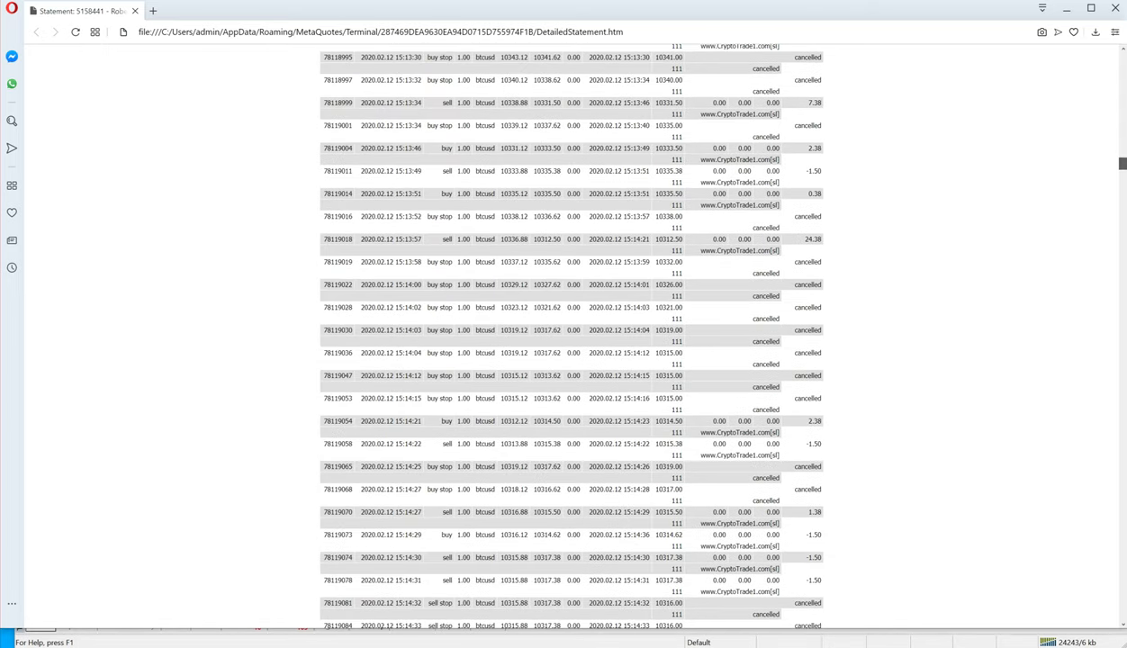
scroll("down", 3)
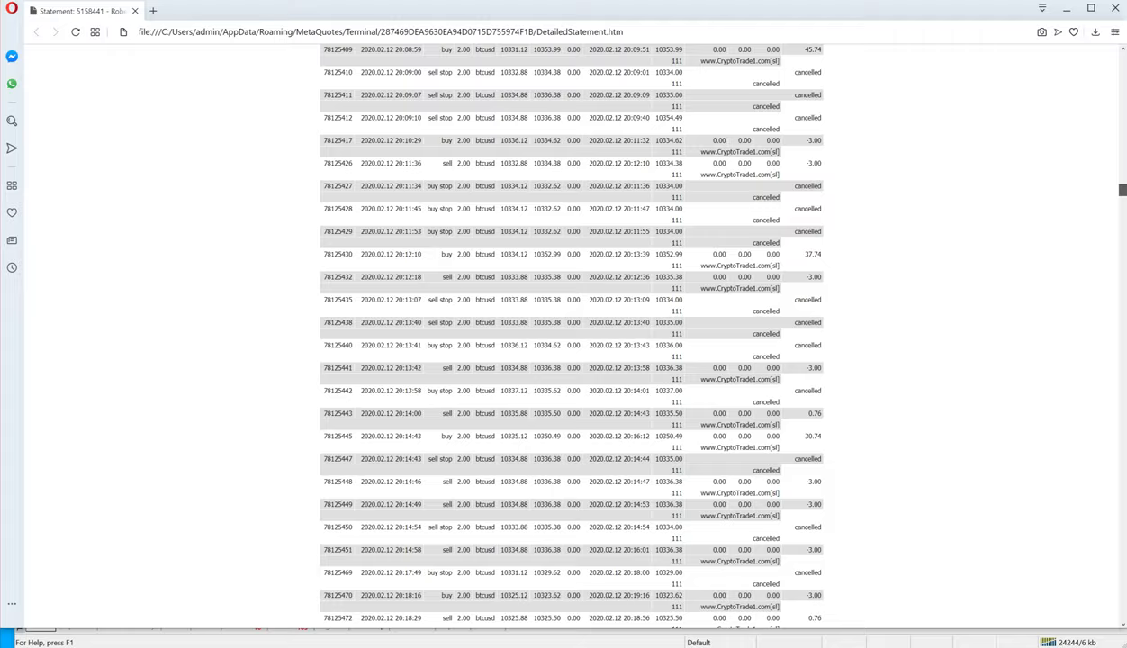
scroll("down", 3)
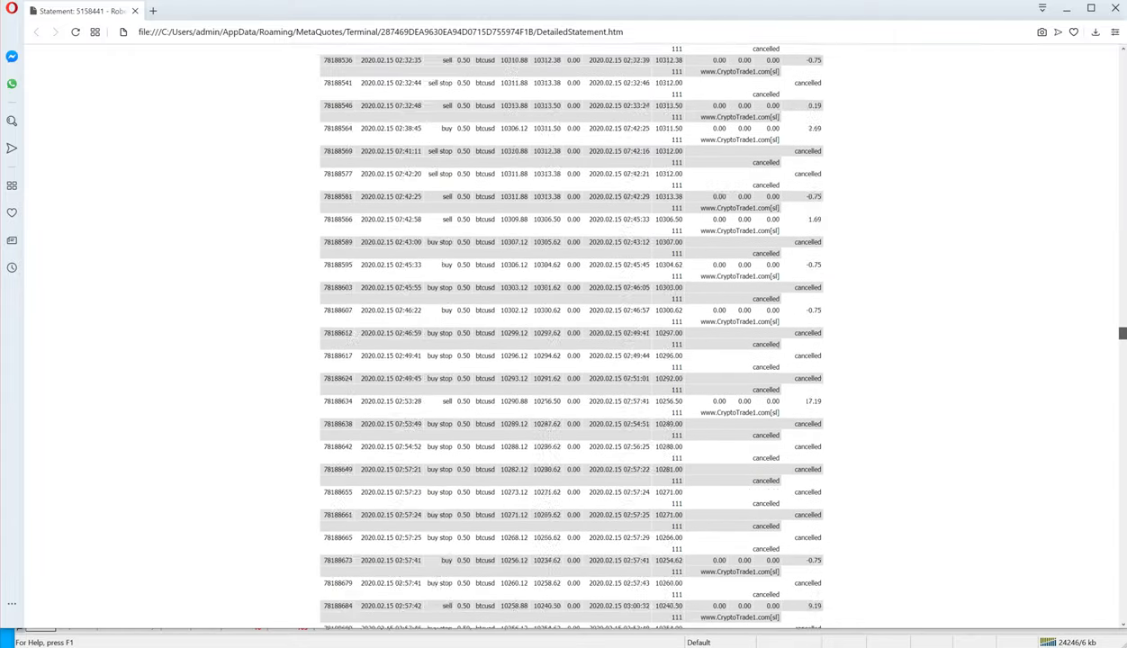
scroll("down", 3)
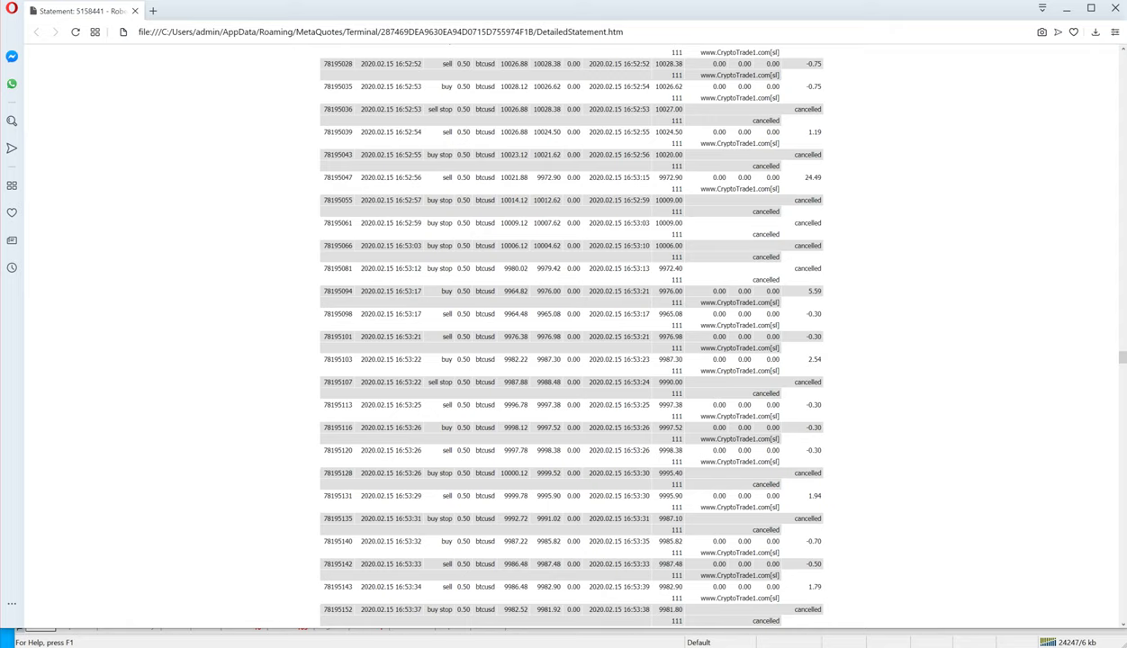
scroll("down", 3)
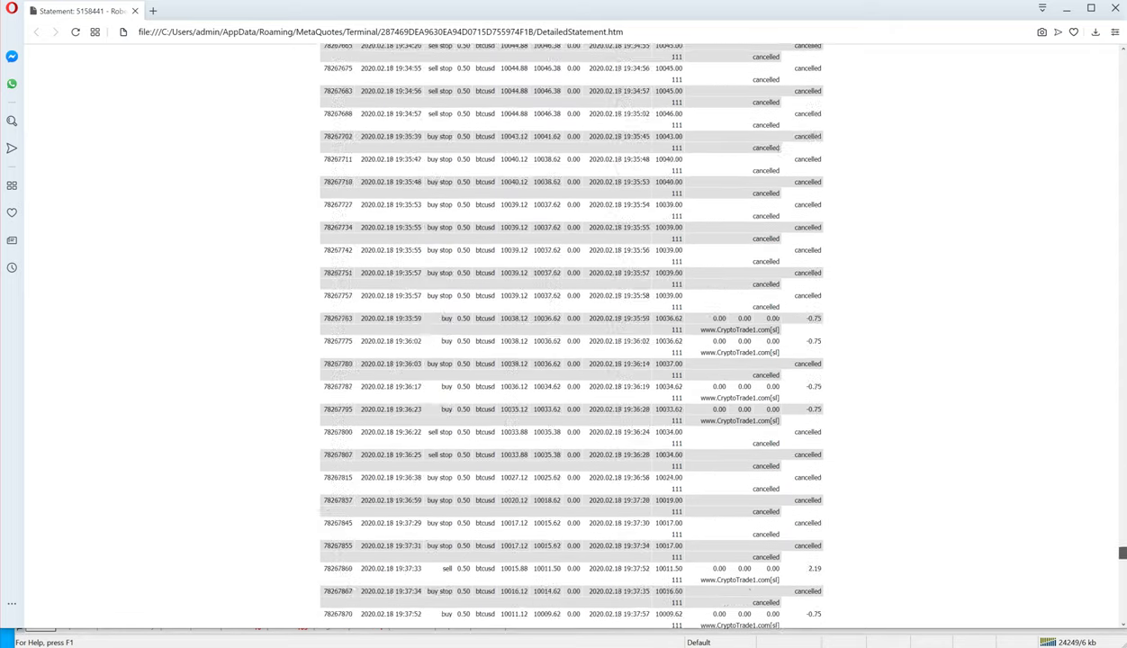
scroll("down", 3)
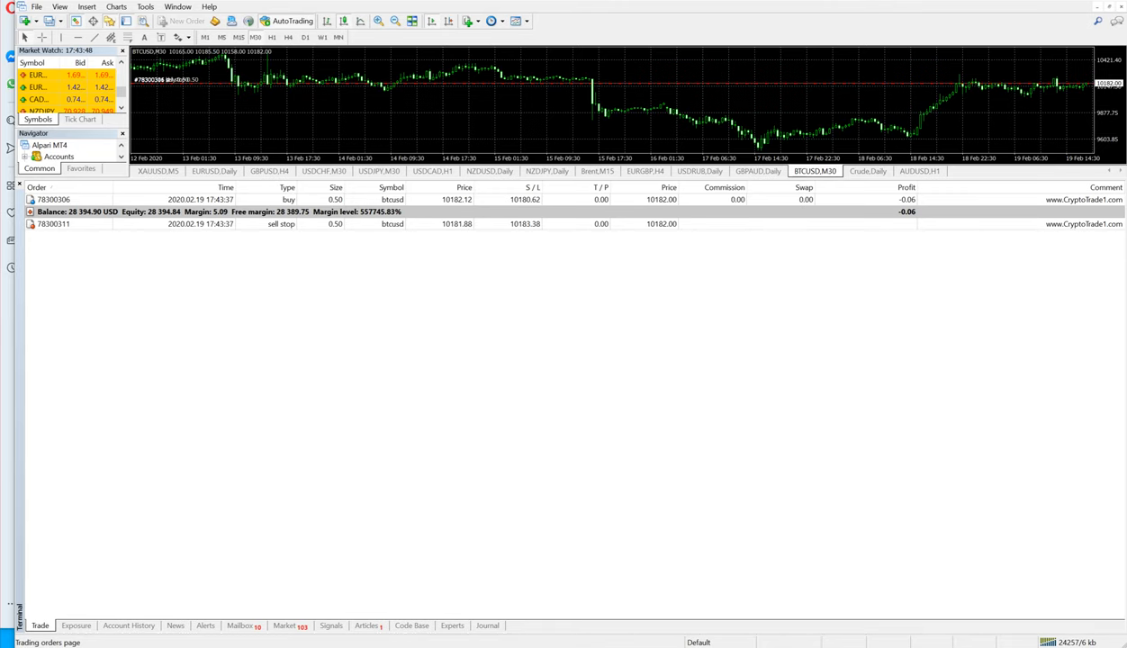
Glance at Account History, then show the empty Trade list with 28,397.84 USD balance and equity.
left_click(128, 624)
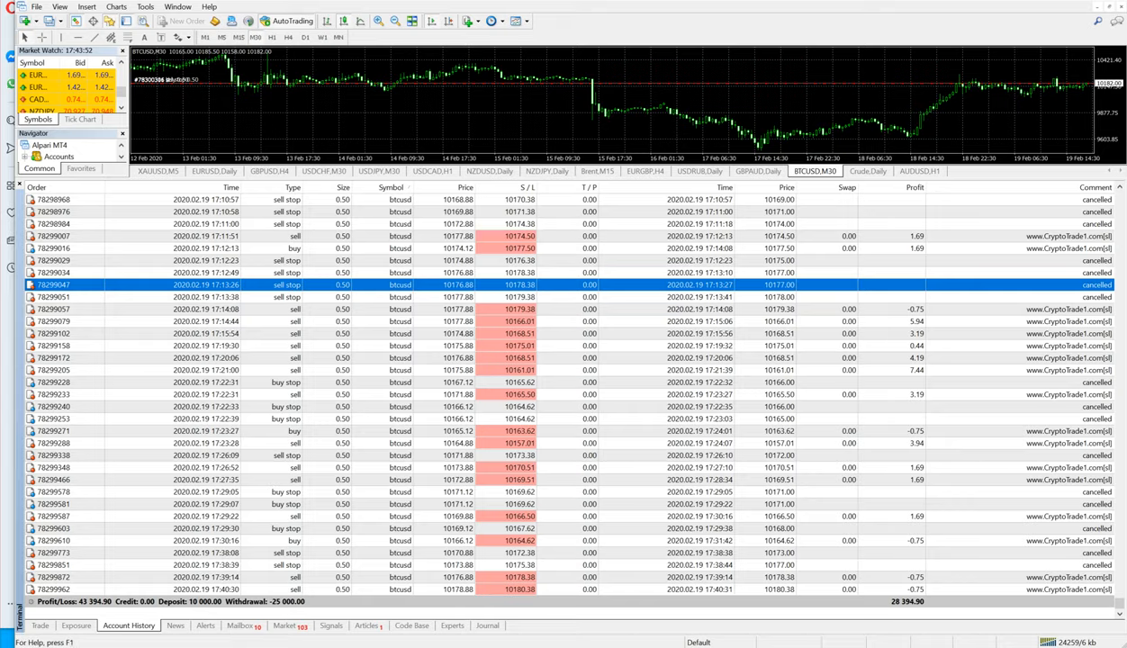
left_click(40, 624)
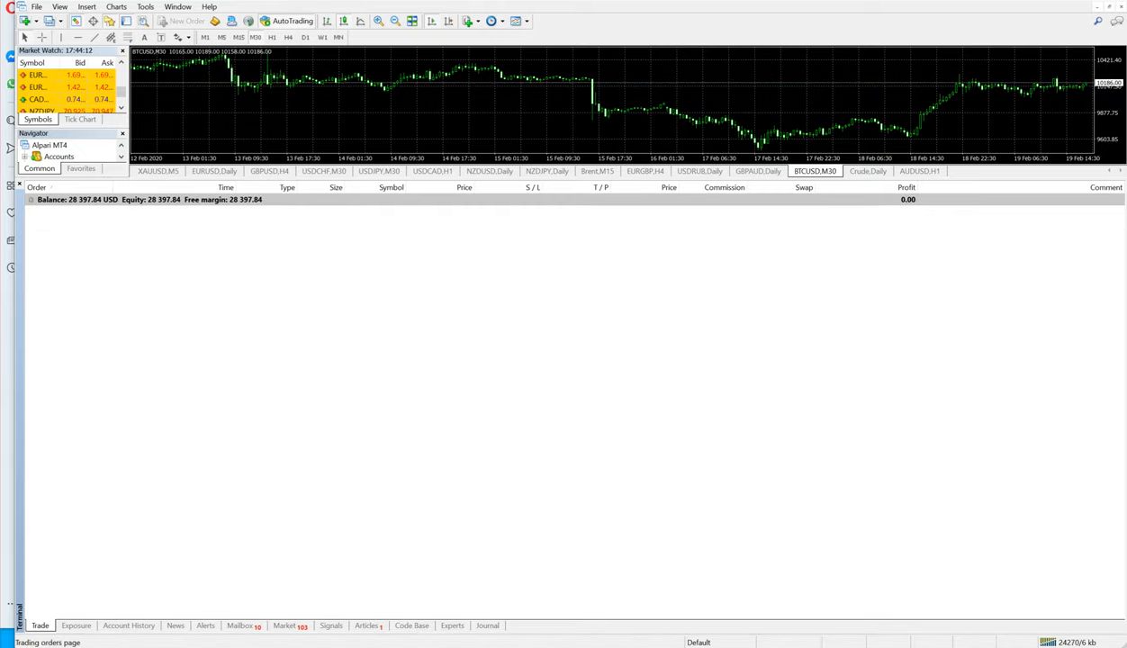
Show Account History again and scroll the closed BTCUSD orders with the 28,397.84 summary.
left_click(130, 625)
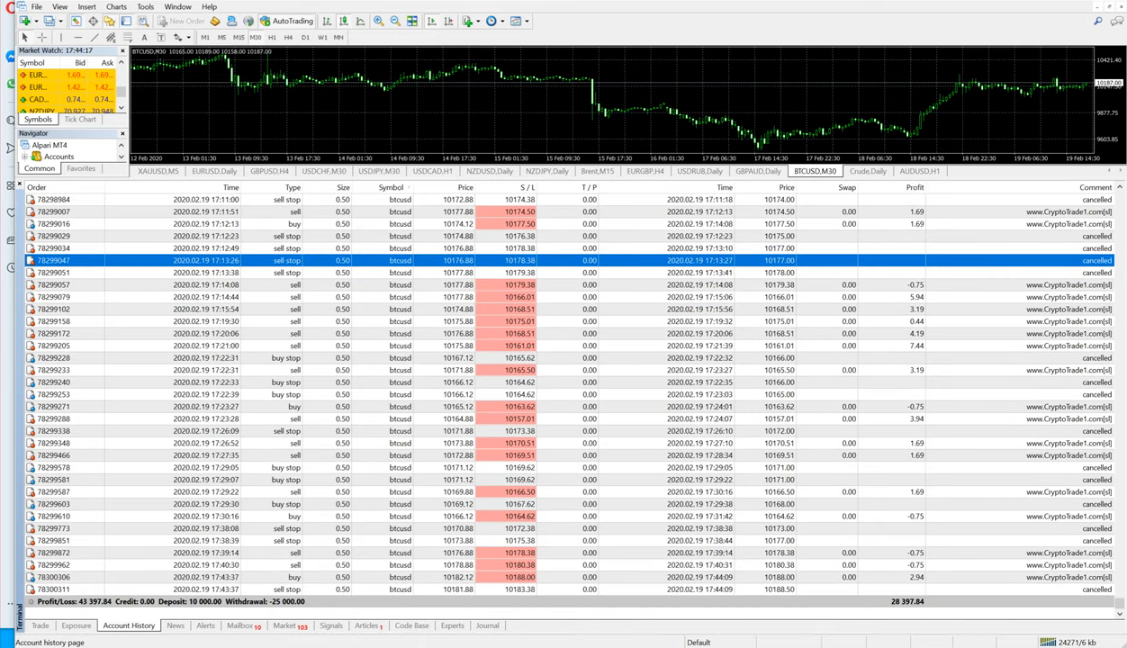
scroll("up", 3)
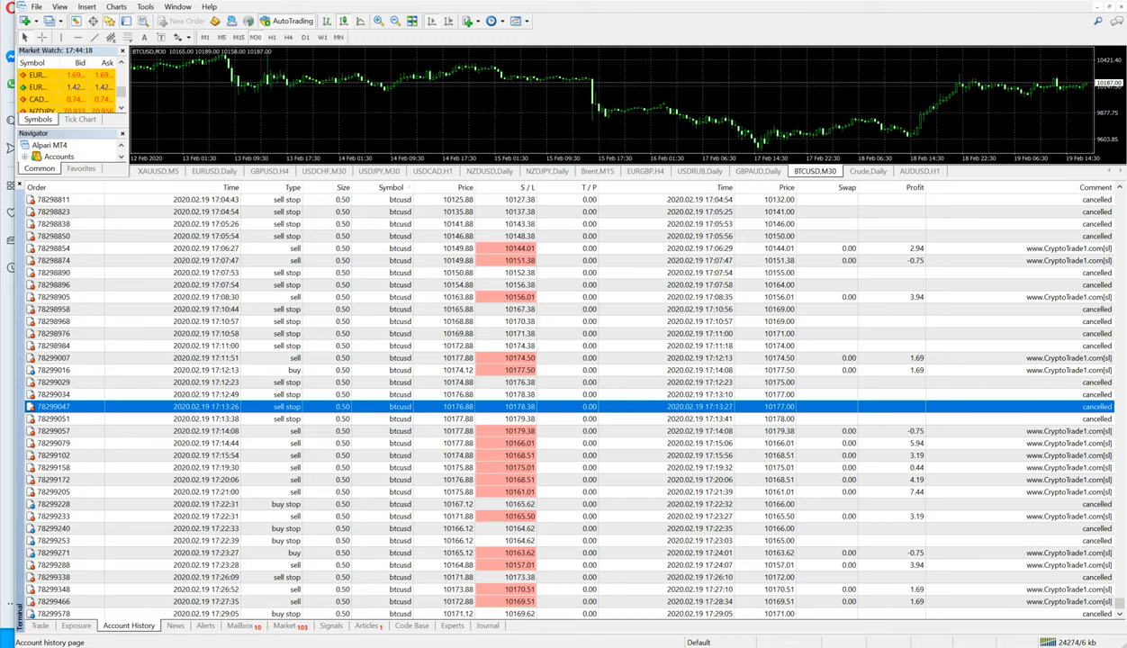
scroll("down", 3)
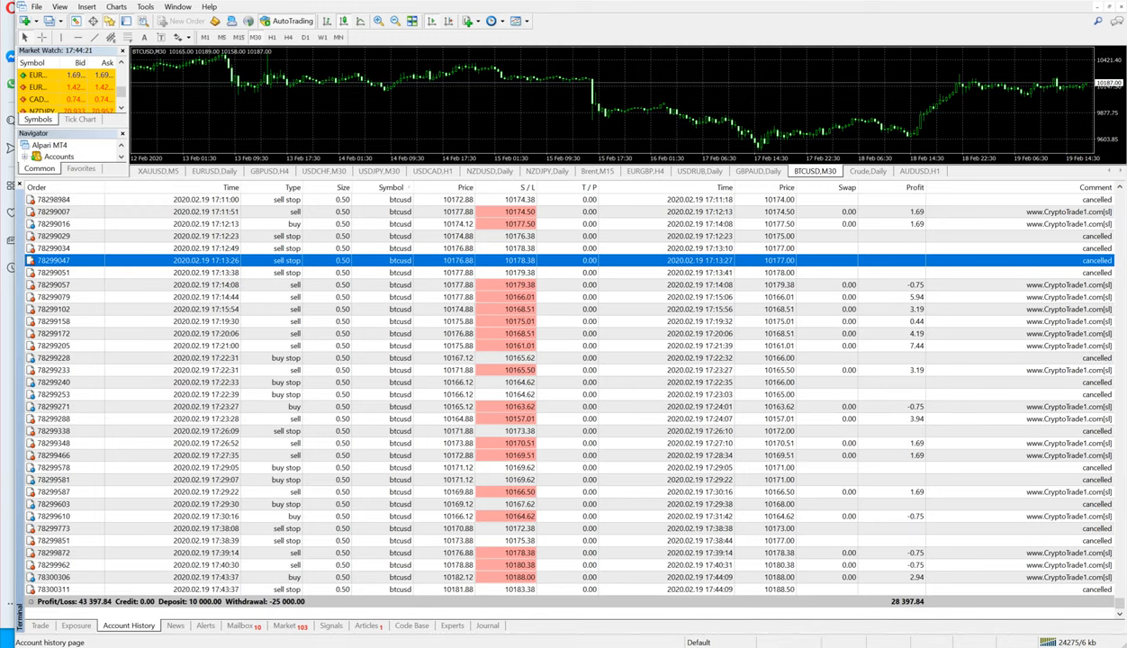